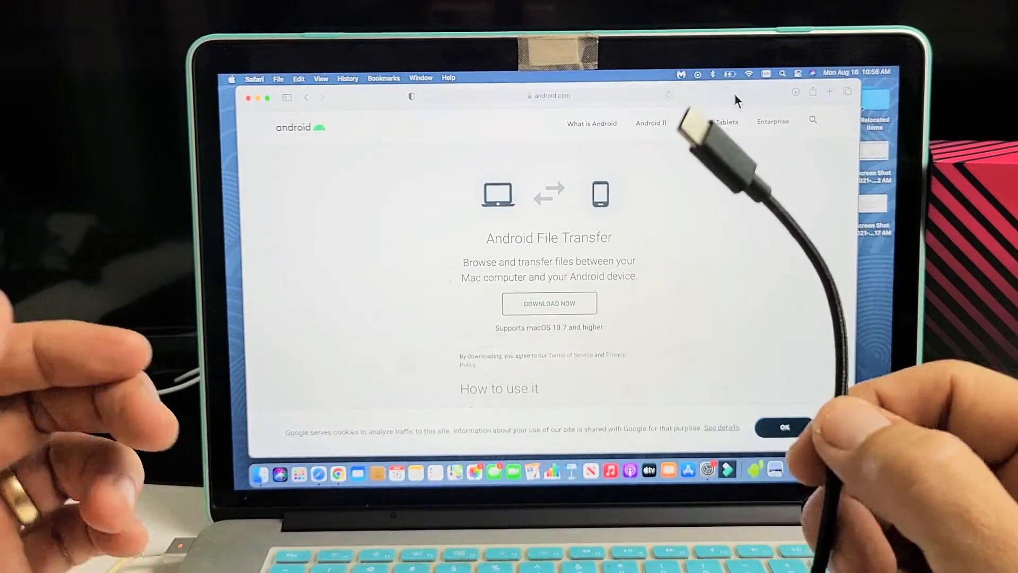
- Download Android File Transfer from android.com/filetransfer via Download Now
{"action": "left_click", "coordinate": [784, 426]}
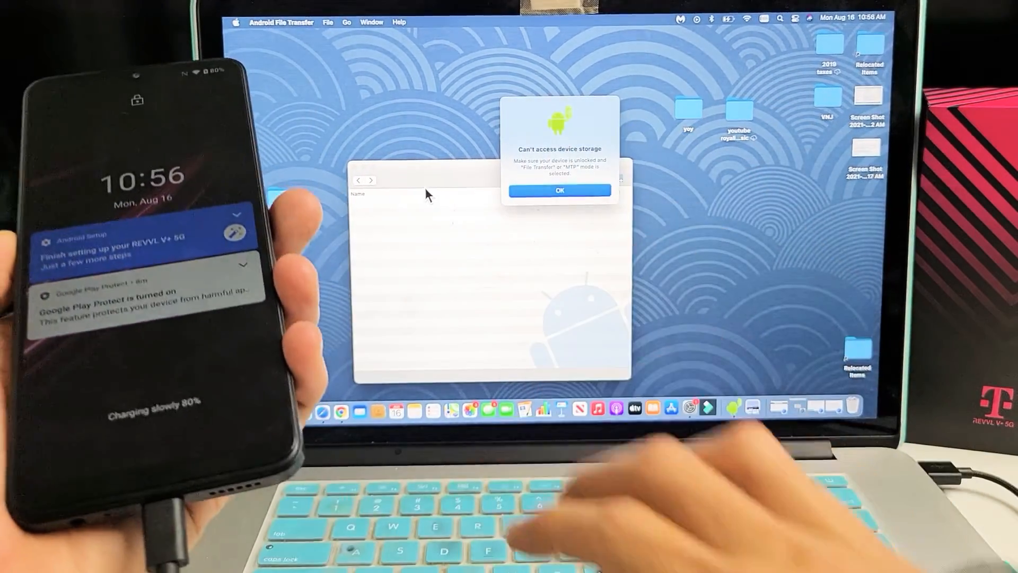
- Acknowledge the 'Can't access device storage' alert with OK
{"action": "left_click", "coordinate": [559, 190]}
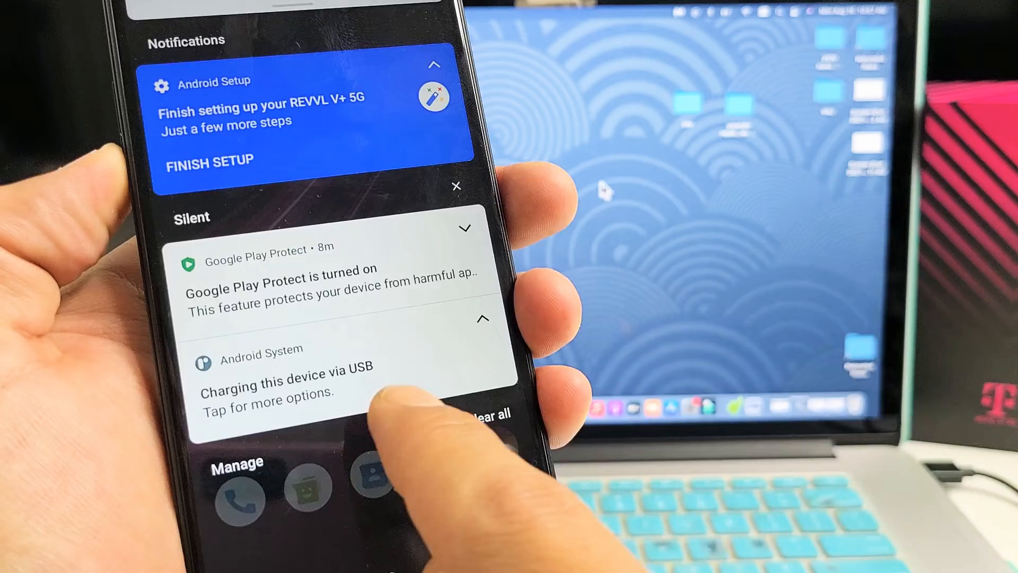
- From the USB charging notification, set the phone's USB use to File Transfer
{"action": "left_click", "coordinate": [267, 387]}
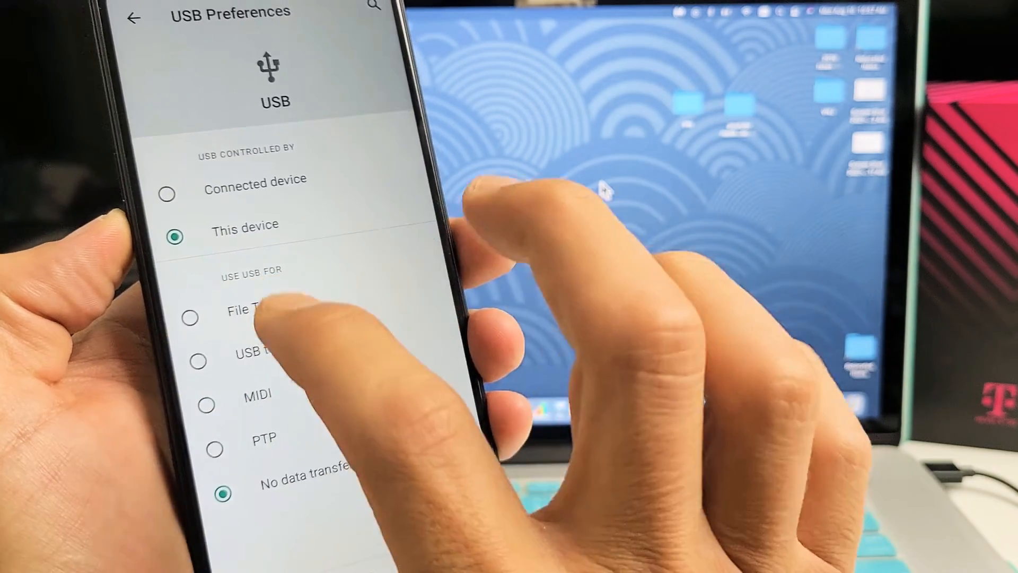
{"action": "left_click", "coordinate": [190, 317]}
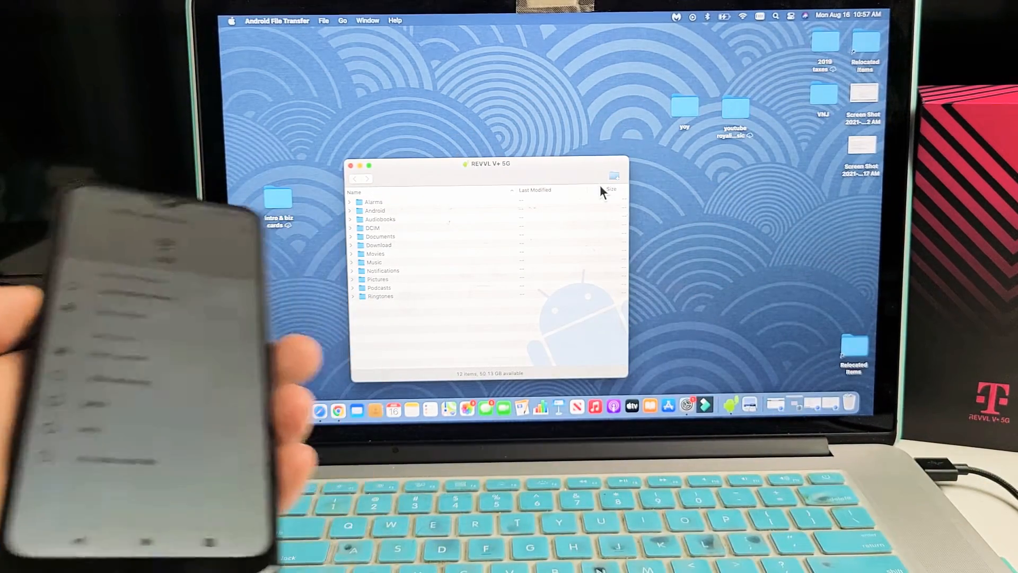
- Browse into DCIM and then Camera to list the phone's photos and videos
{"action": "left_click", "coordinate": [350, 164]}
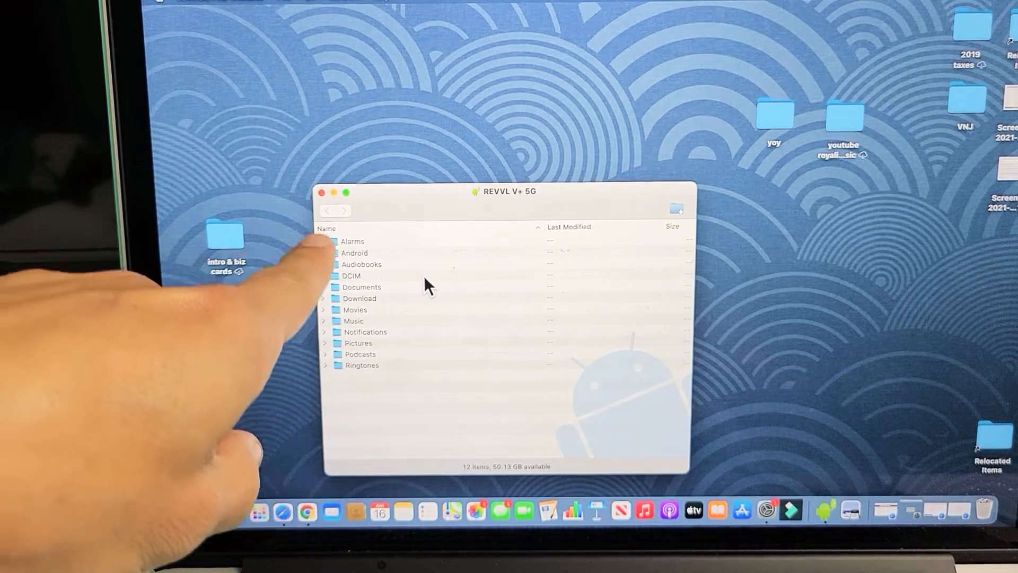
{"action": "left_click", "coordinate": [351, 276]}
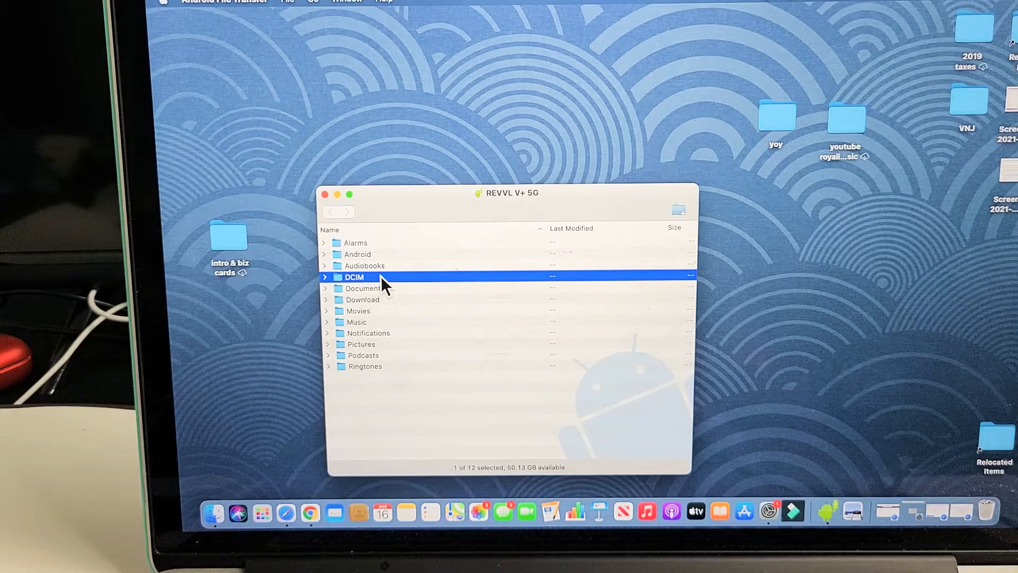
{"action": "double_click", "coordinate": [354, 277]}
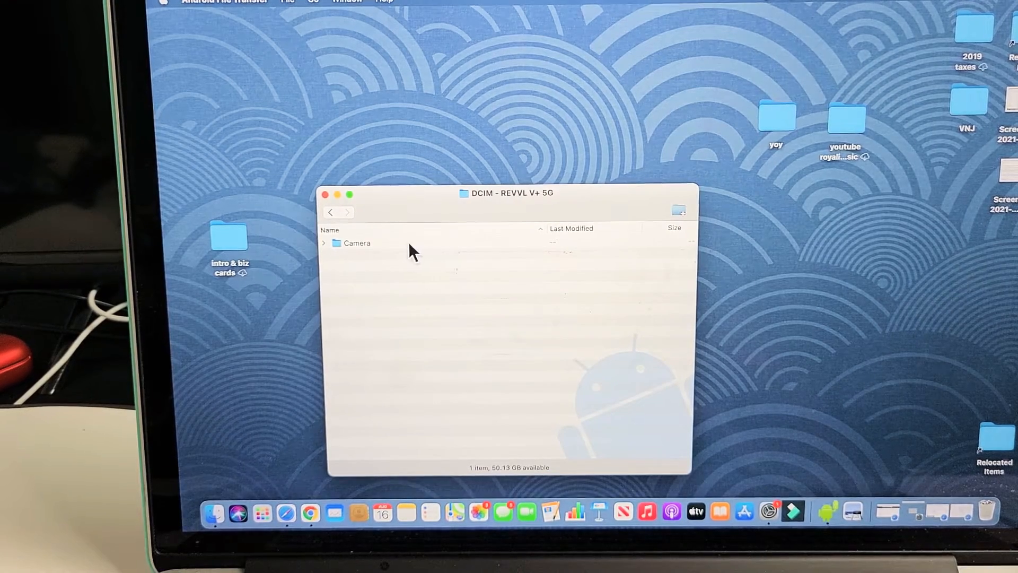
{"action": "double_click", "coordinate": [355, 243]}
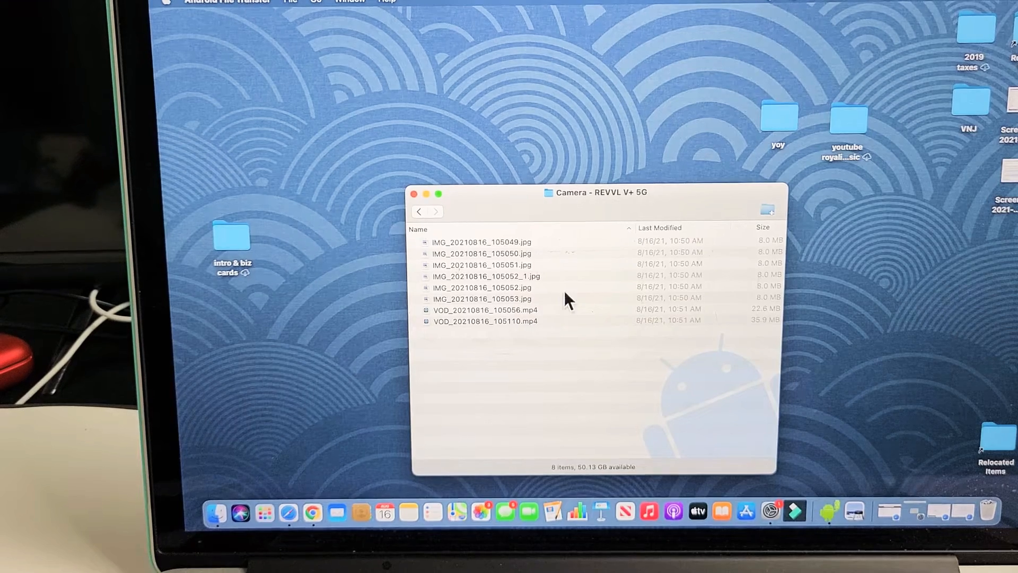
{"action": "left_click", "coordinate": [481, 242]}
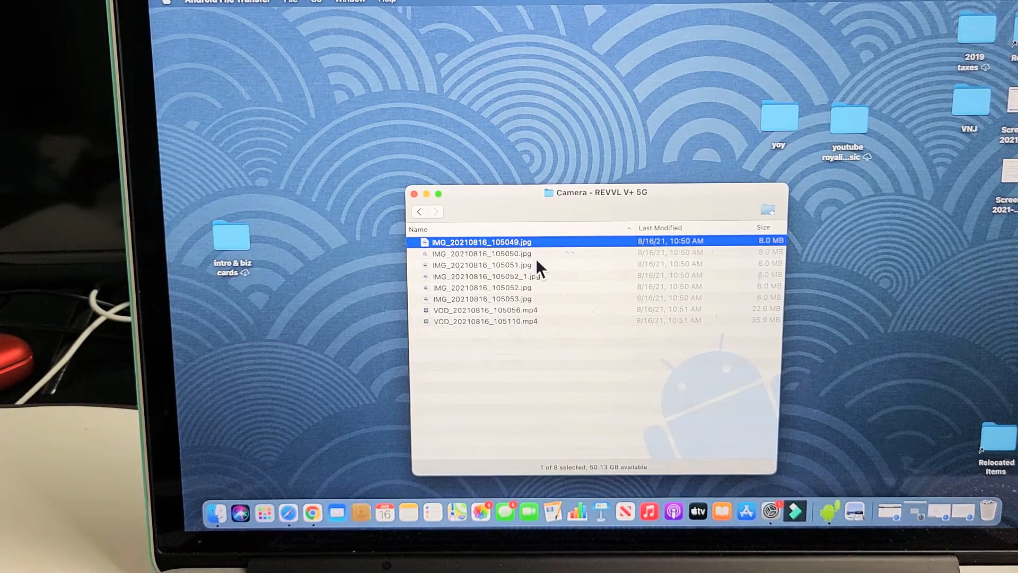
{"action": "left_click", "coordinate": [485, 310]}
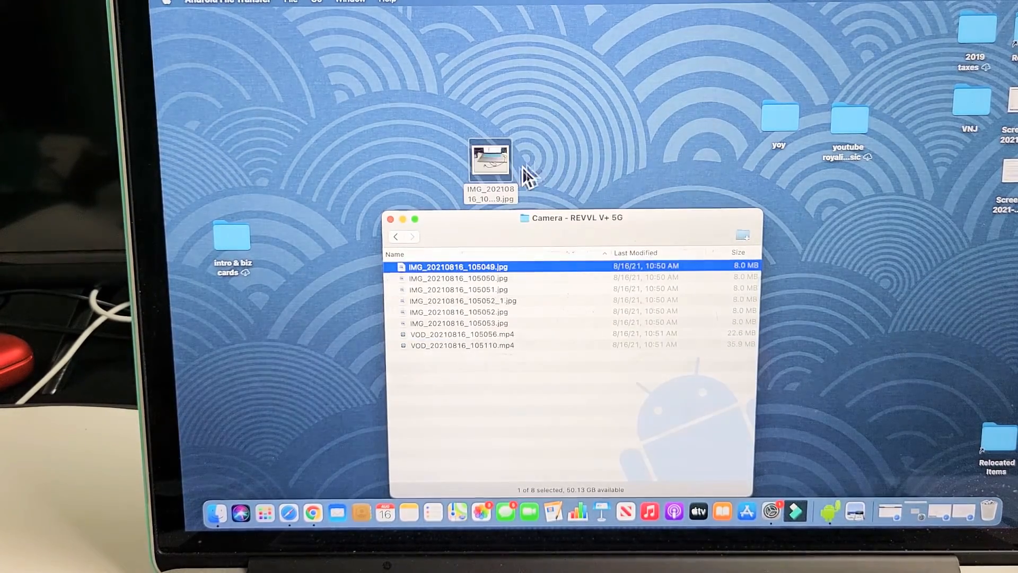
{"action": "right_click", "coordinate": [490, 159]}
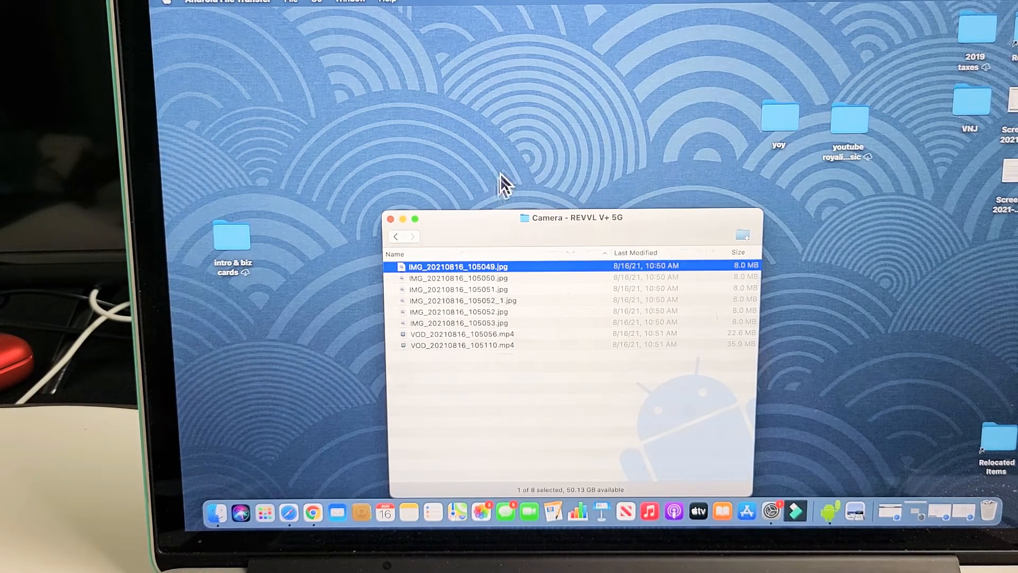
- Make a new folder on the desktop, keeping the default 'untitled folder' name
{"action": "right_click", "coordinate": [505, 184]}
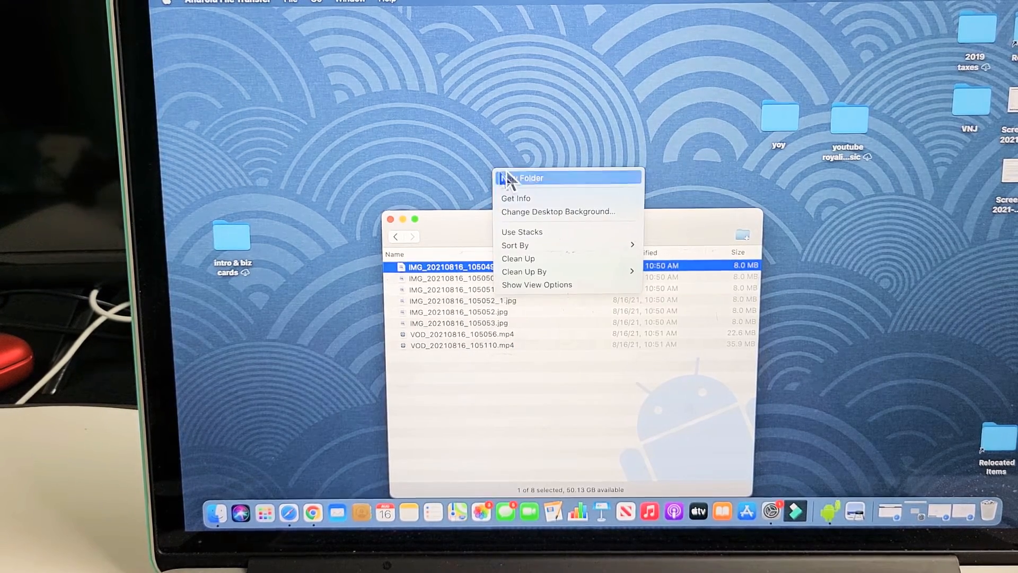
{"action": "left_click", "coordinate": [525, 178]}
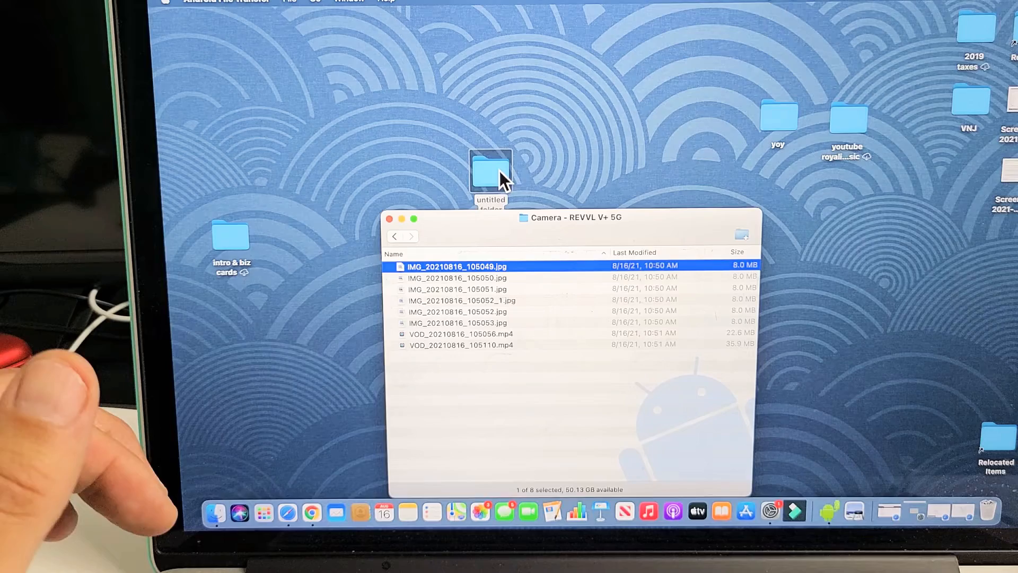
{"action": "left_click", "coordinate": [518, 156]}
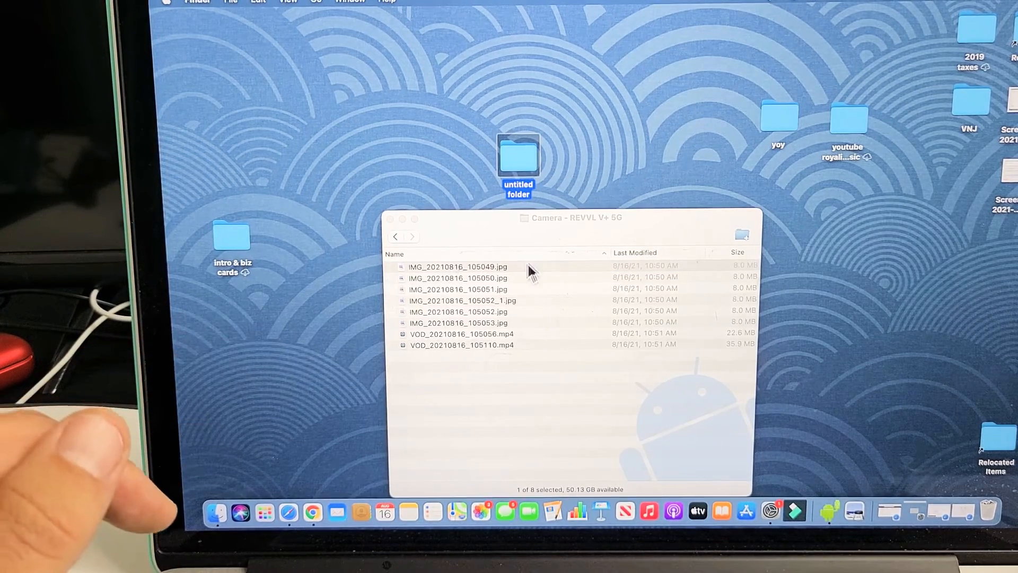
{"action": "left_click", "coordinate": [457, 288]}
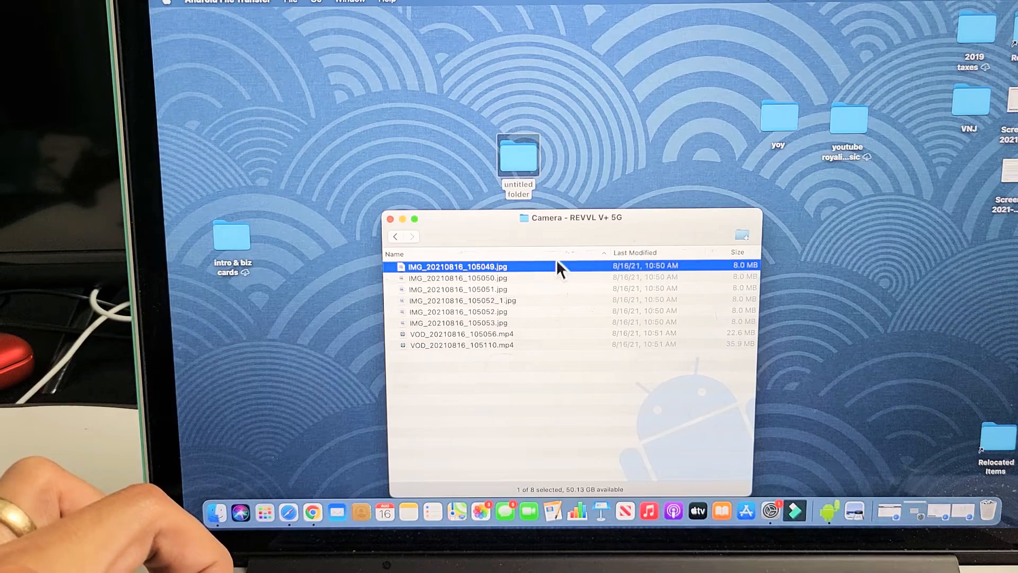
- Select all eight Camera files (Cmd+A) and drag them into the untitled desktop folder
{"action": "key", "text": "cmd+a"}
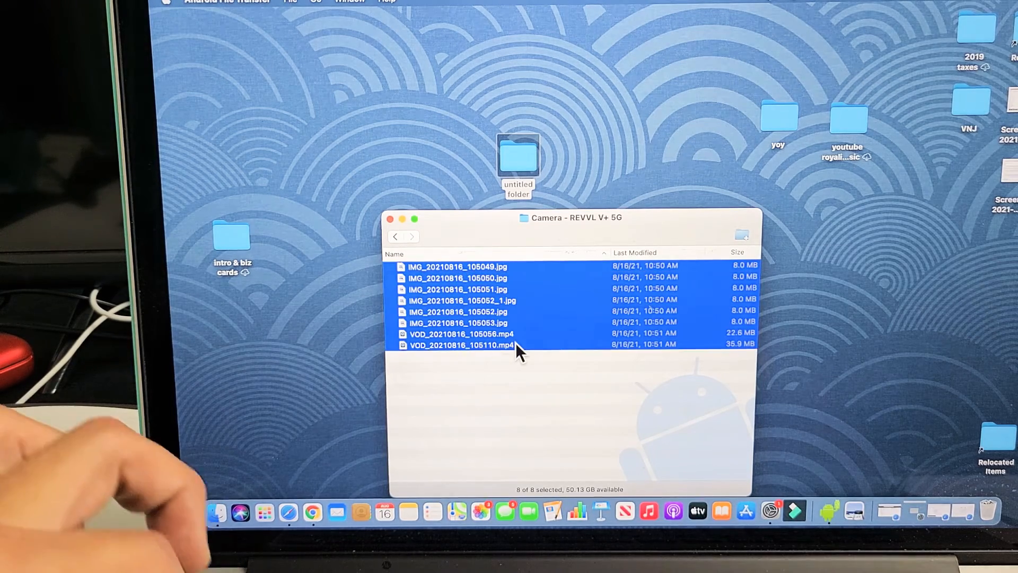
{"action": "left_click_drag", "start_coordinate": [517, 351], "coordinate": [526, 175]}
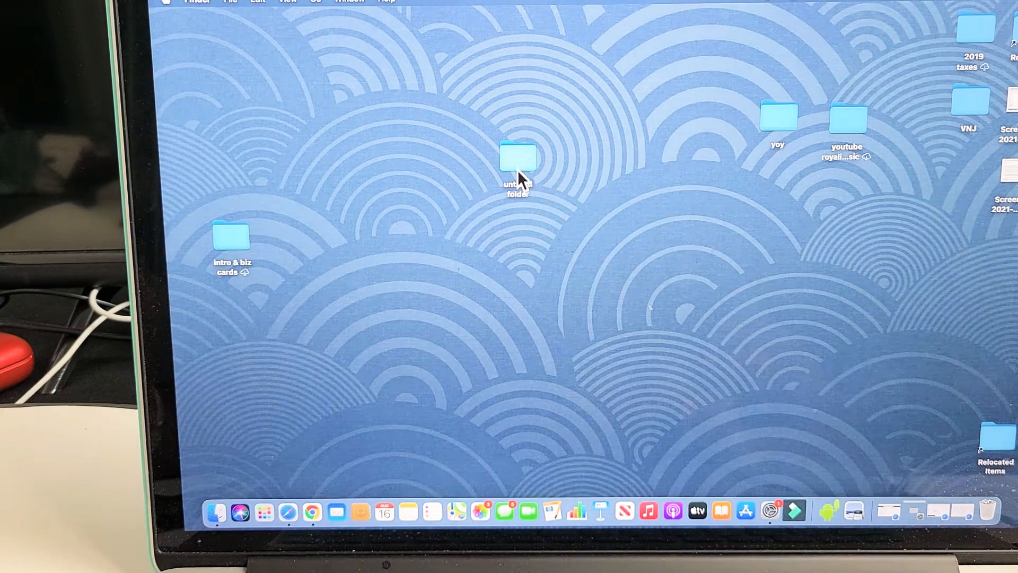
{"action": "double_click", "coordinate": [517, 155]}
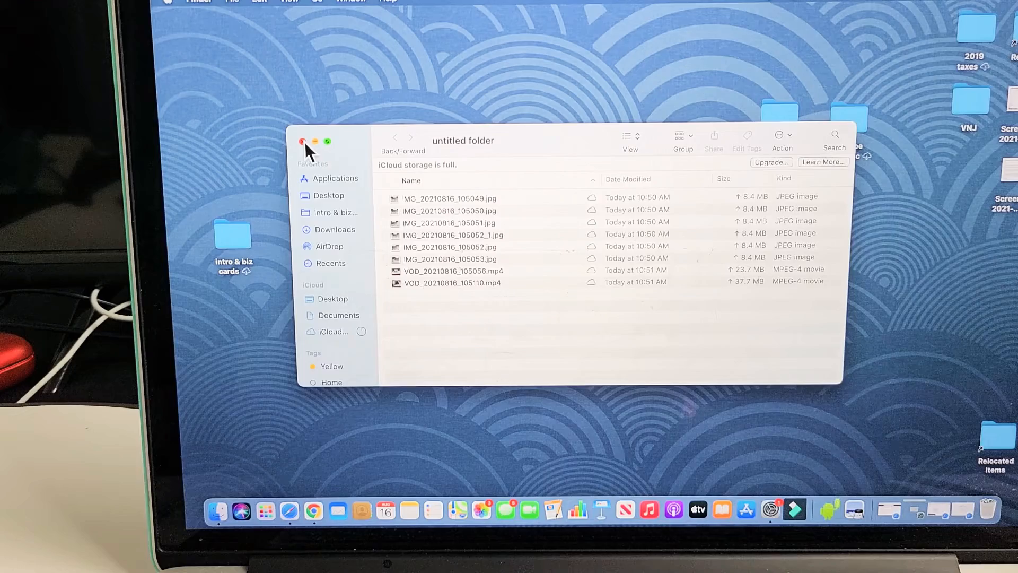
{"action": "left_click", "coordinate": [301, 141]}
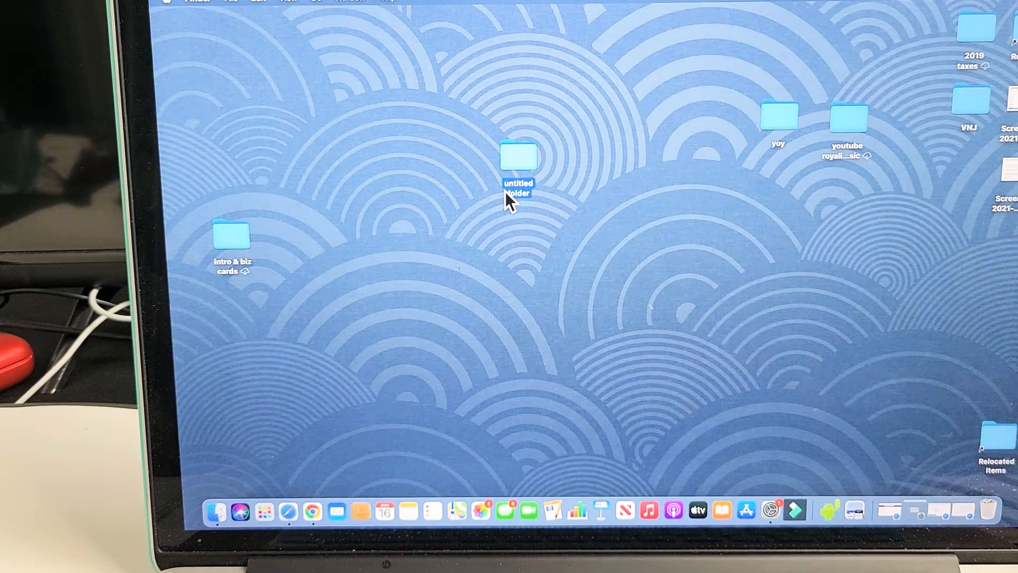